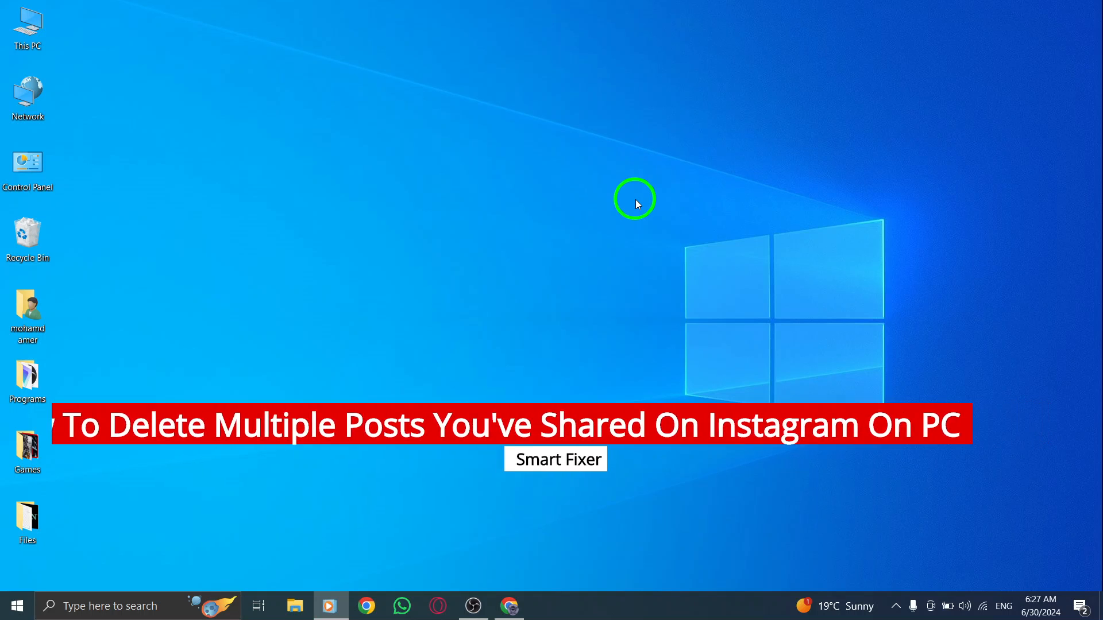
pyautogui.moveTo(586, 225)
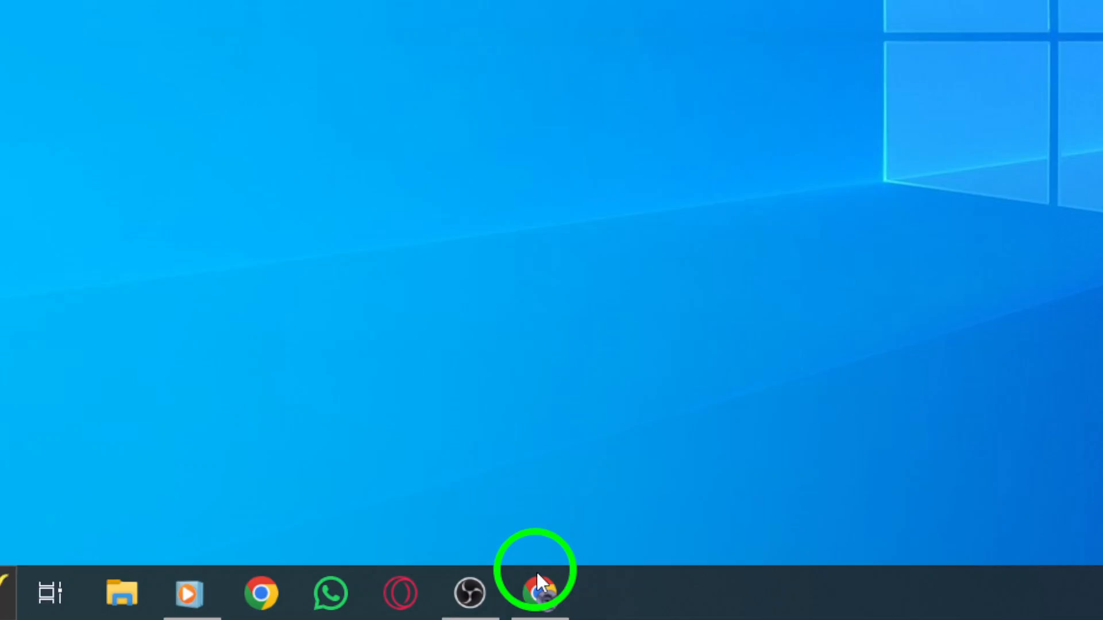
# - Bring up Instagram in Chrome and show the More menu with Settings, Your activity and Saved
pyautogui.click(536, 593)
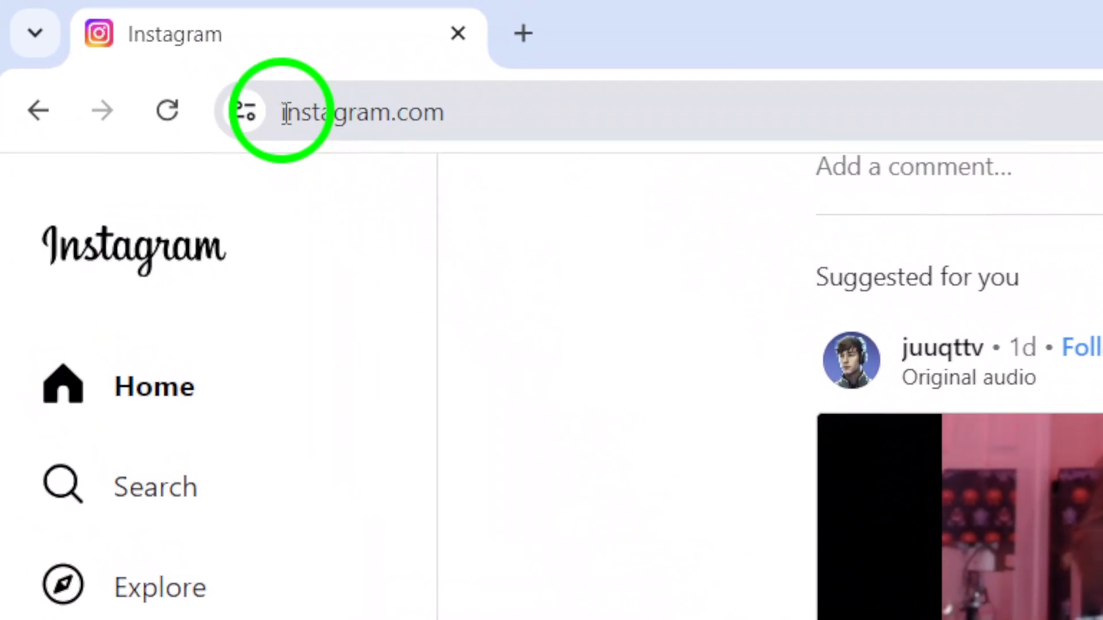
pyautogui.scroll(-3)
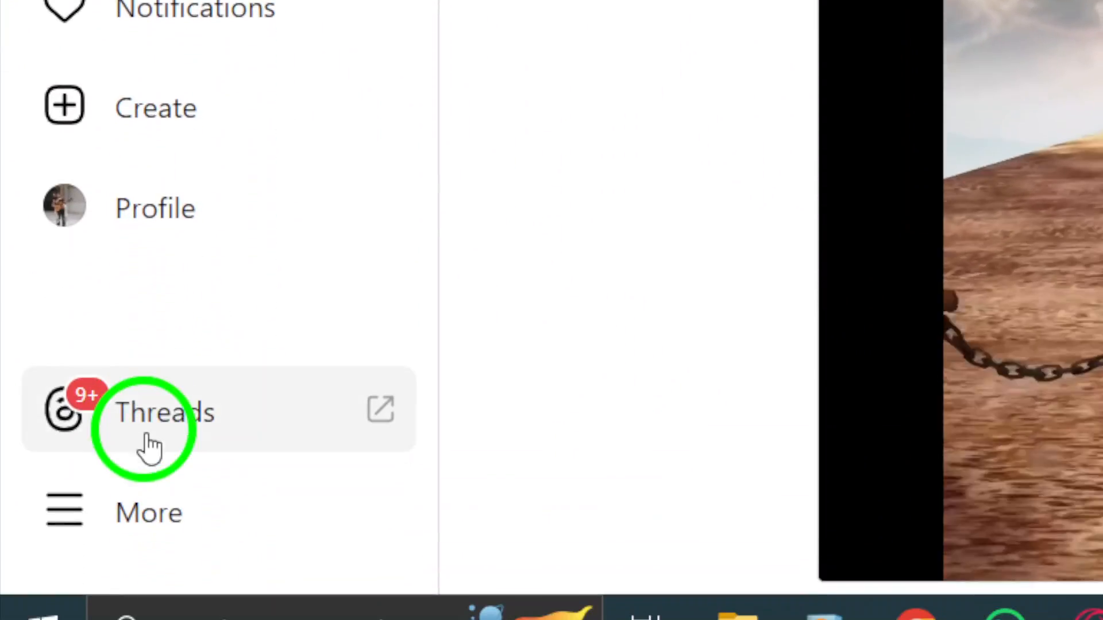
pyautogui.scroll(-3)
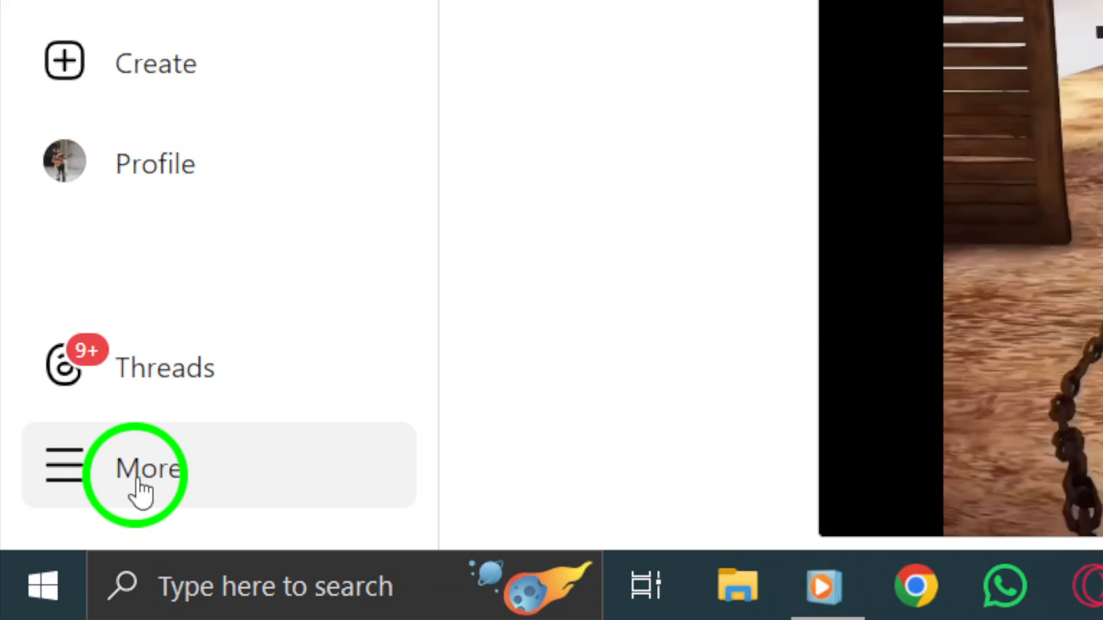
pyautogui.click(147, 468)
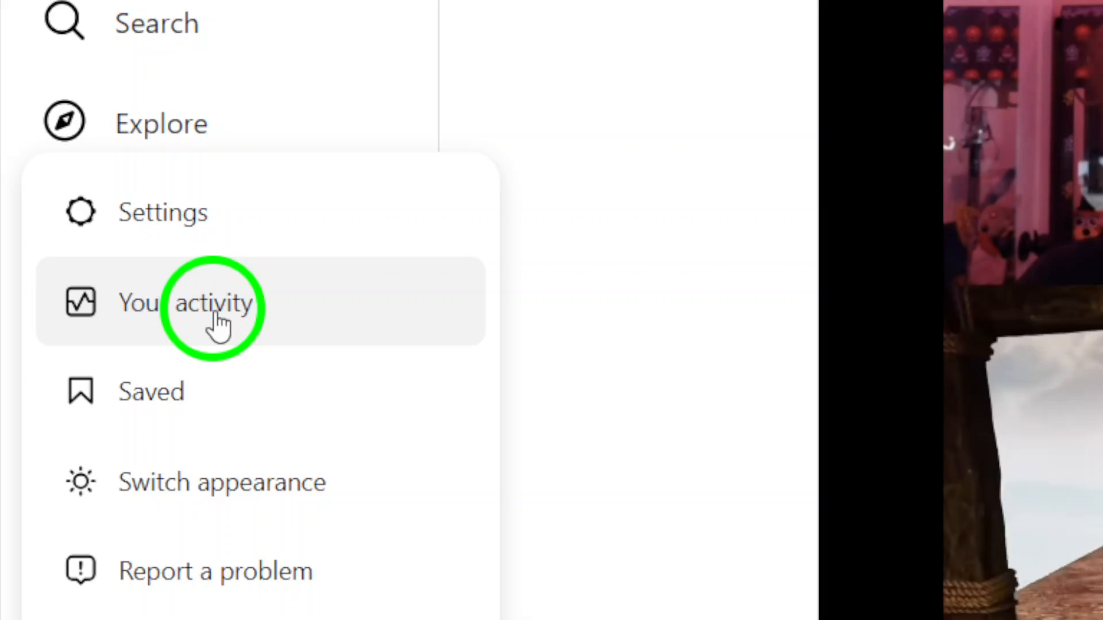
# - Go to Your activity from the More menu to reach the shared posts grid
pyautogui.click(186, 303)
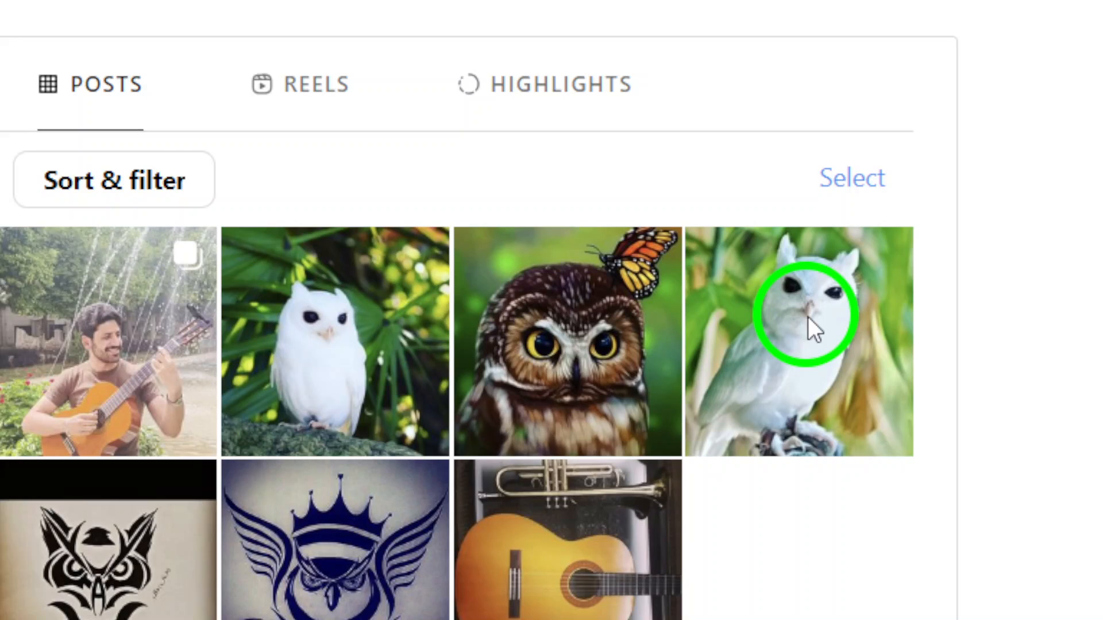
# - Mark posts in selection mode without deleting, then return to the Home feed
pyautogui.click(851, 178)
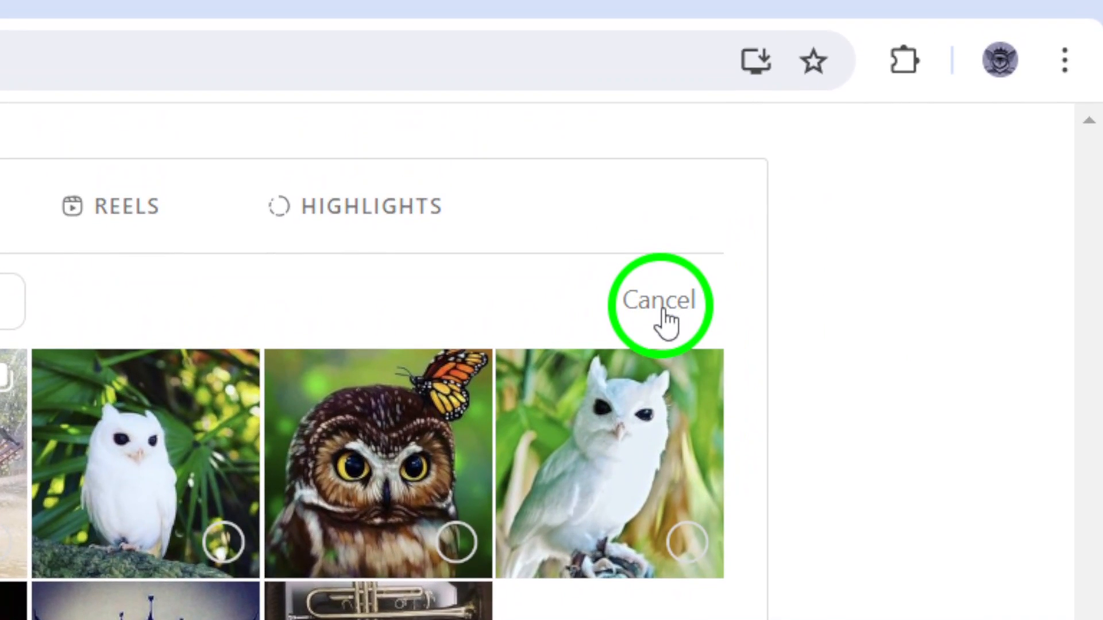
pyautogui.click(660, 301)
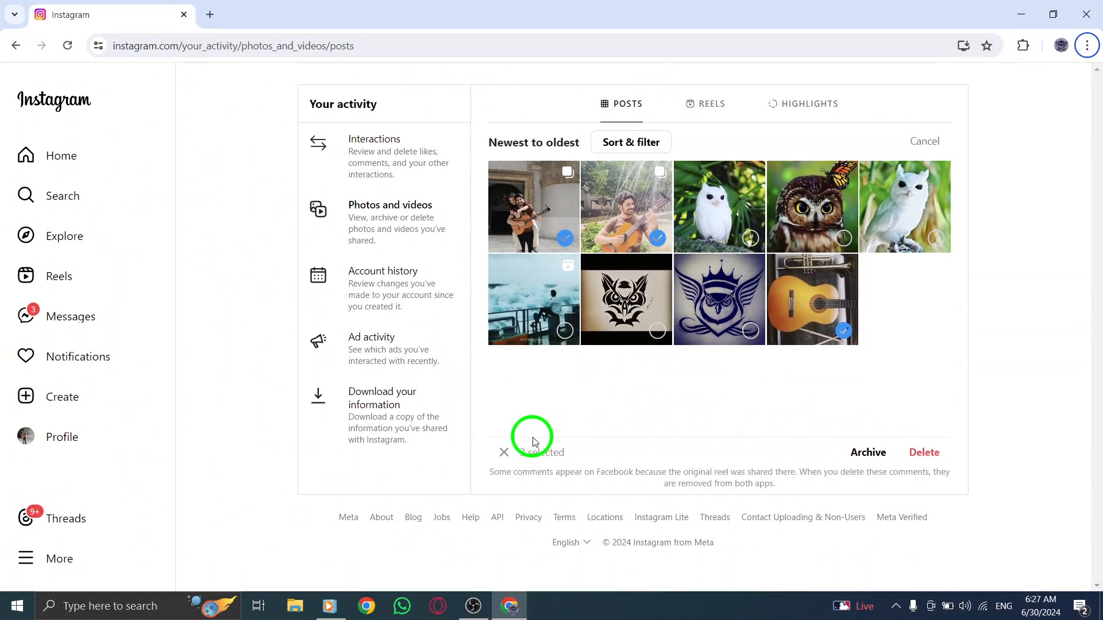
pyautogui.click(62, 156)
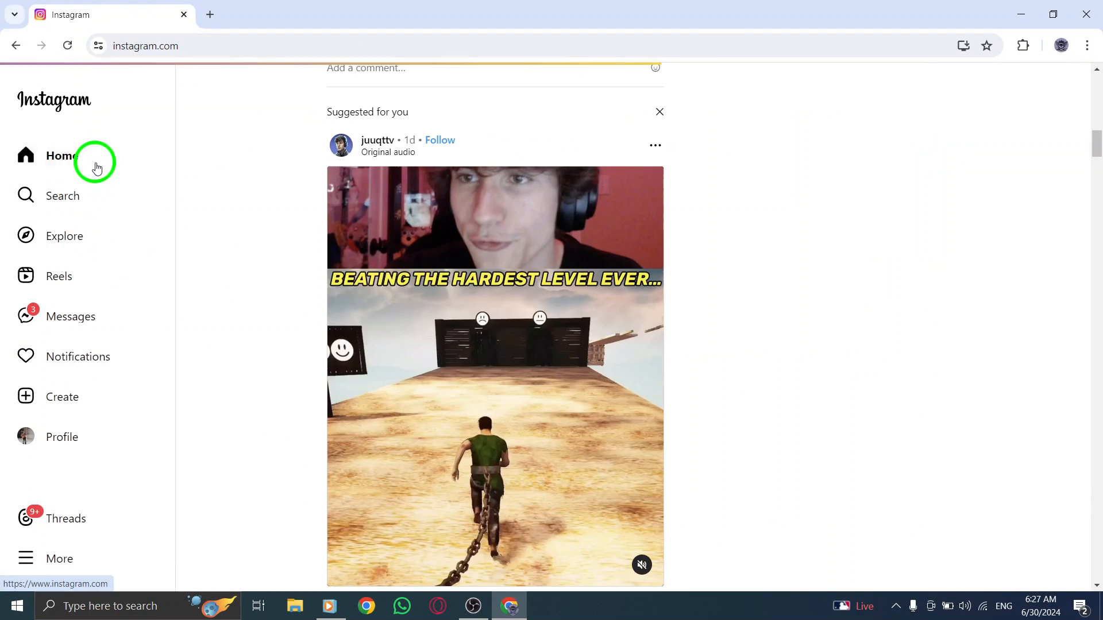